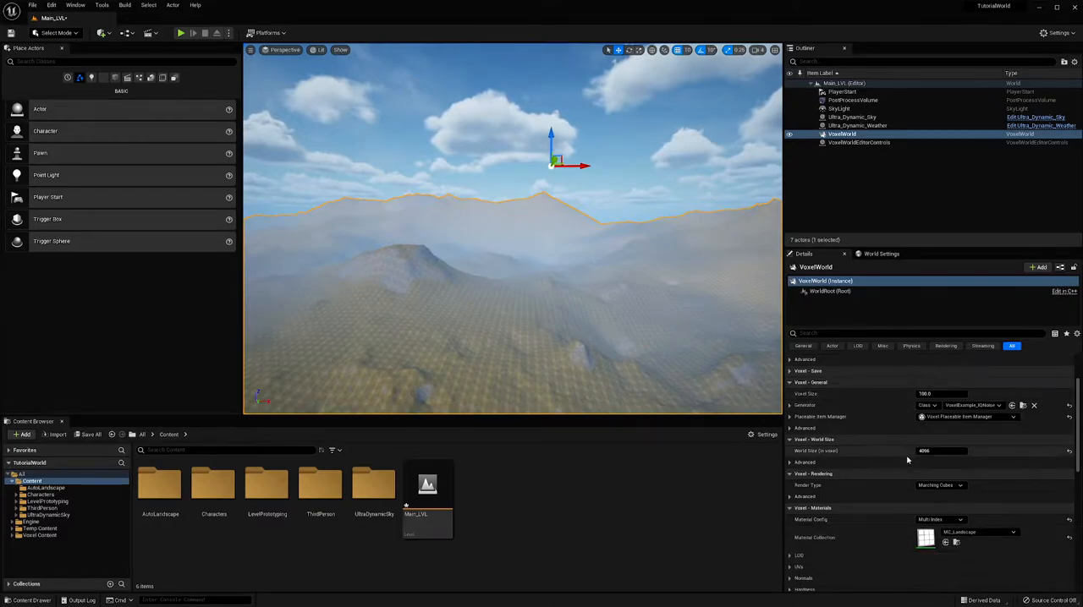
Step: Set VoxelWorld Material Config to RGB with M_Grassland as the voxel material
scroll(down, 3)
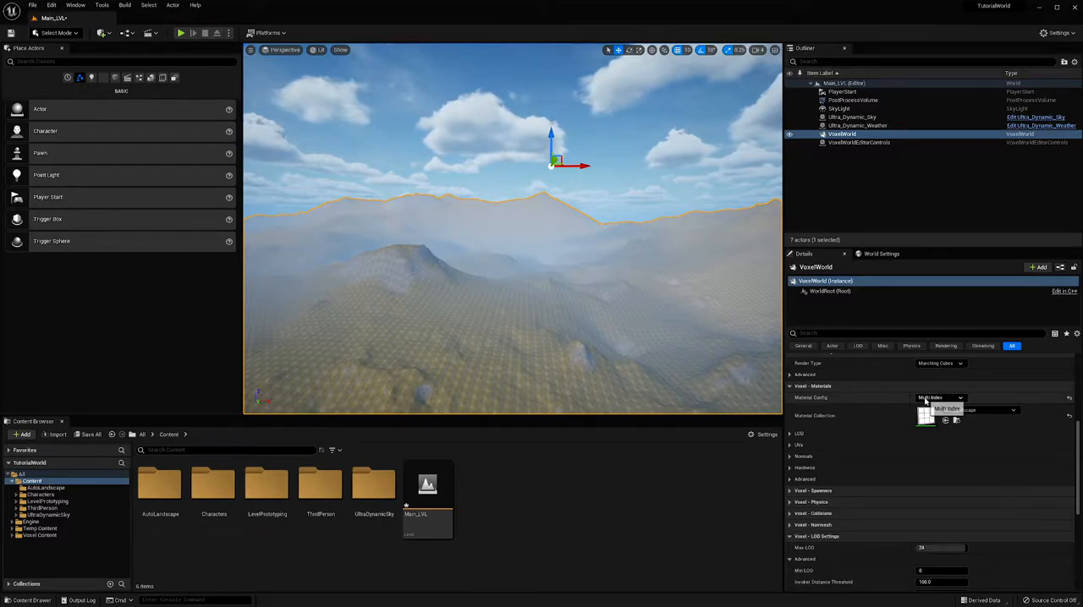
click(939, 398)
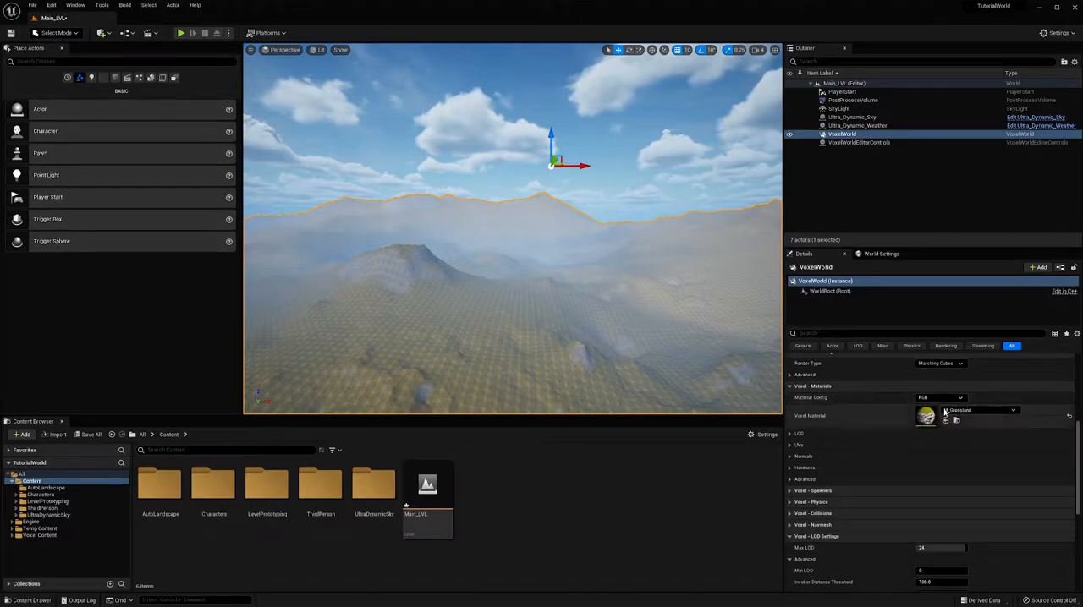
Step: Set both Max LOD and Min LOD of the voxel world to 0
scroll(down, 3)
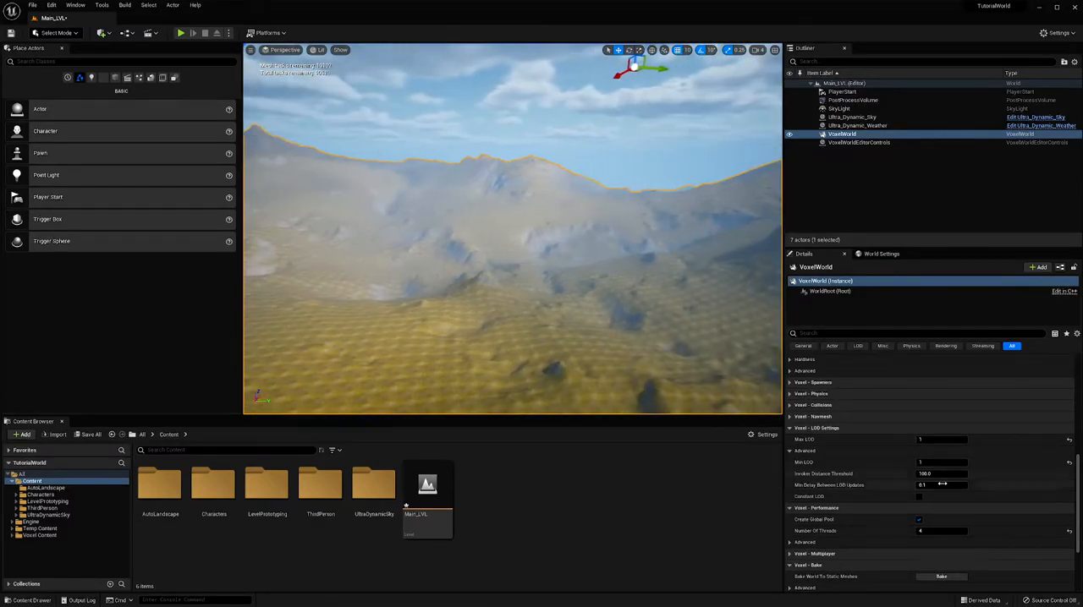
click(942, 440)
text(0)
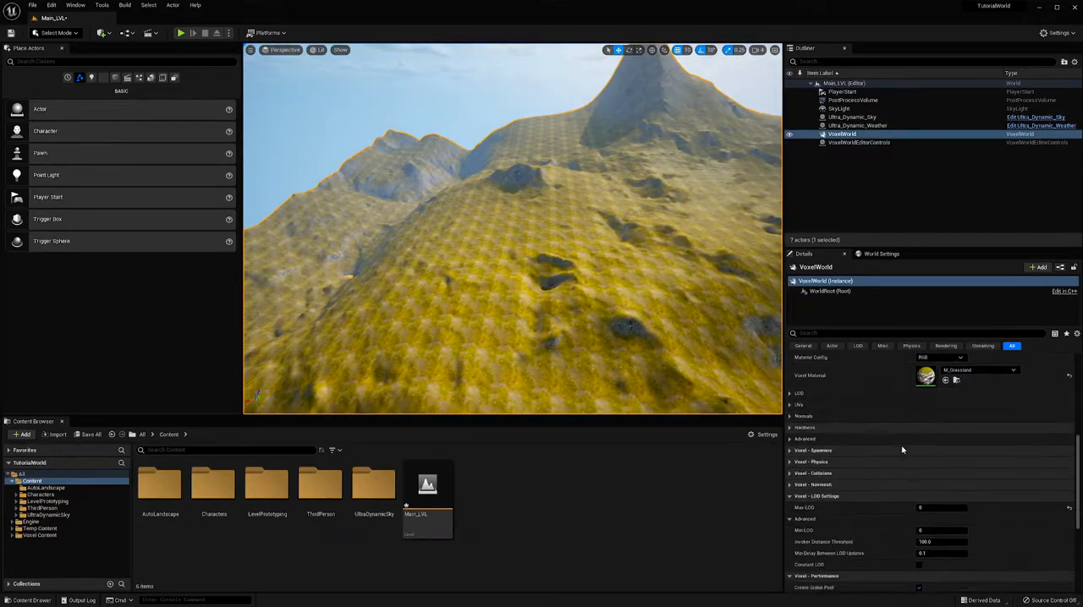
Step: Bake the voxel world to static meshes and inspect the new VoxelStaticWorld1 actor
scroll(down, 3)
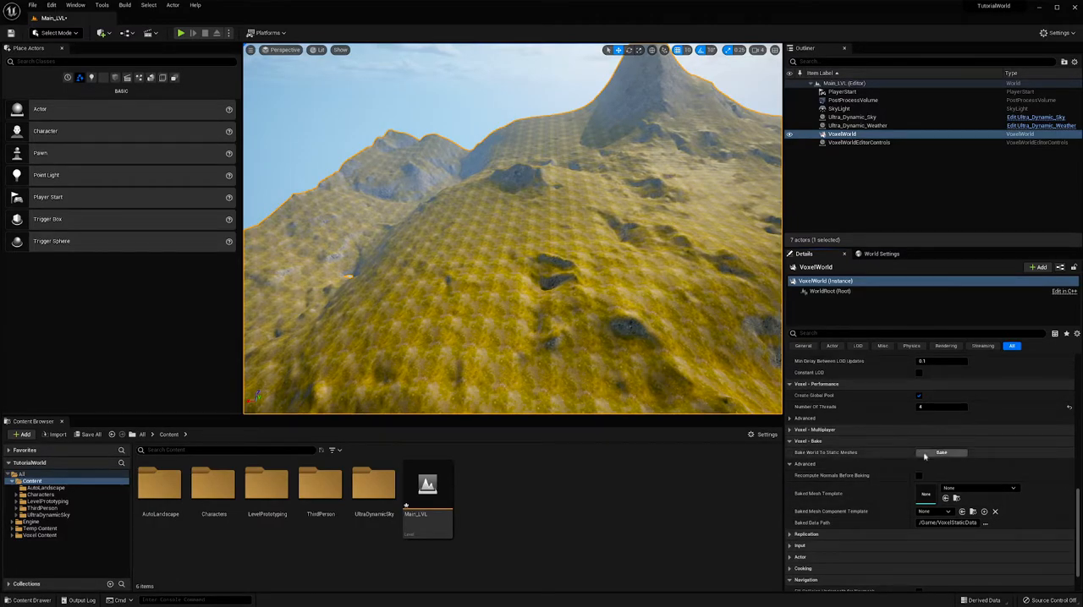
click(940, 452)
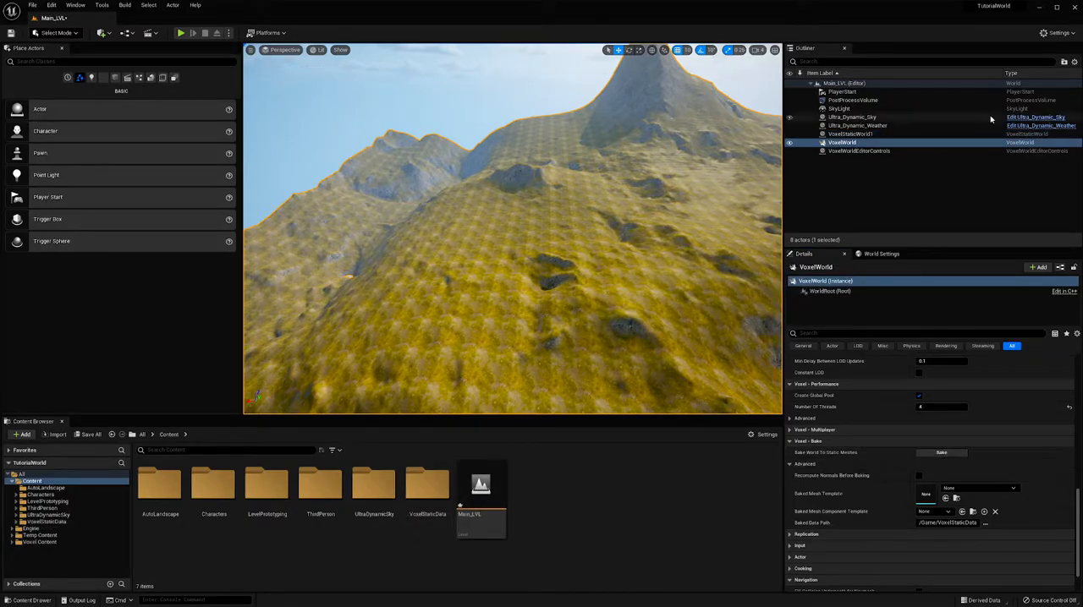
click(850, 134)
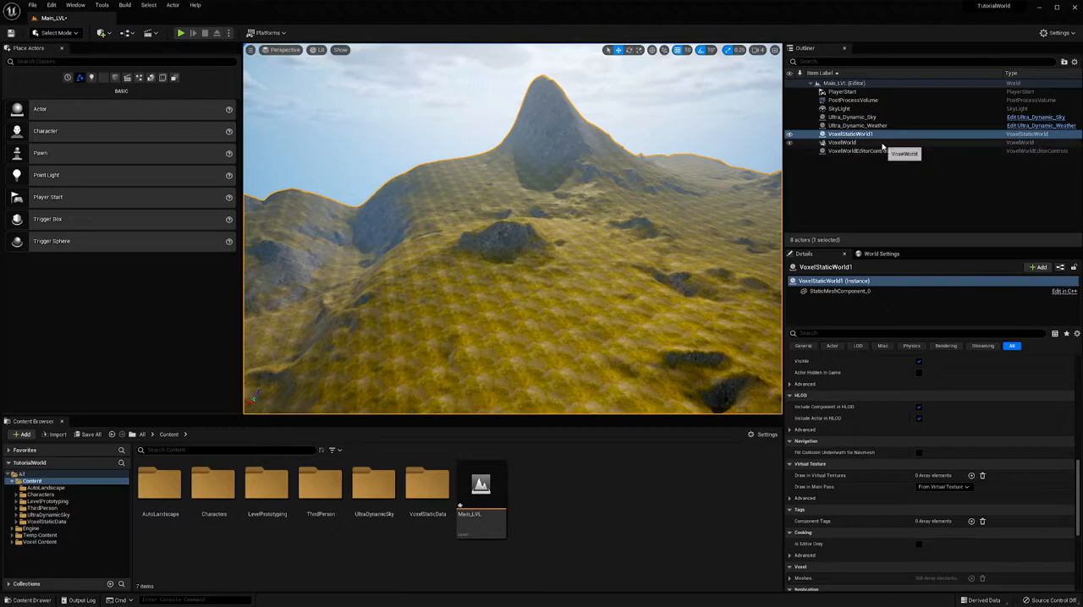
click(842, 142)
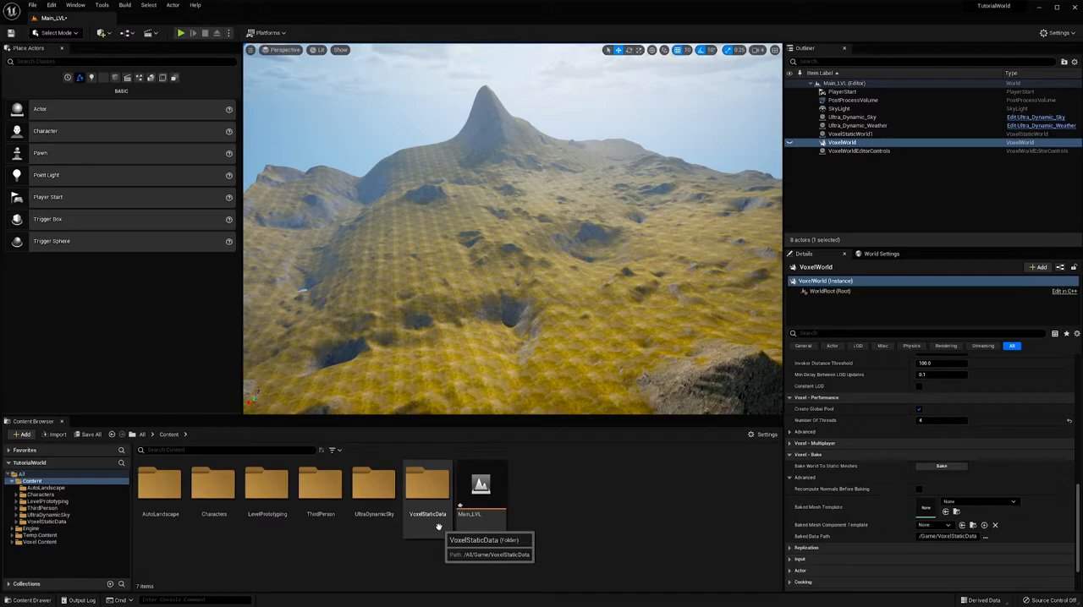
Step: Open VoxelStaticData and its dated VoxelWorld folder to view the 366 baked meshes
double_click(427, 482)
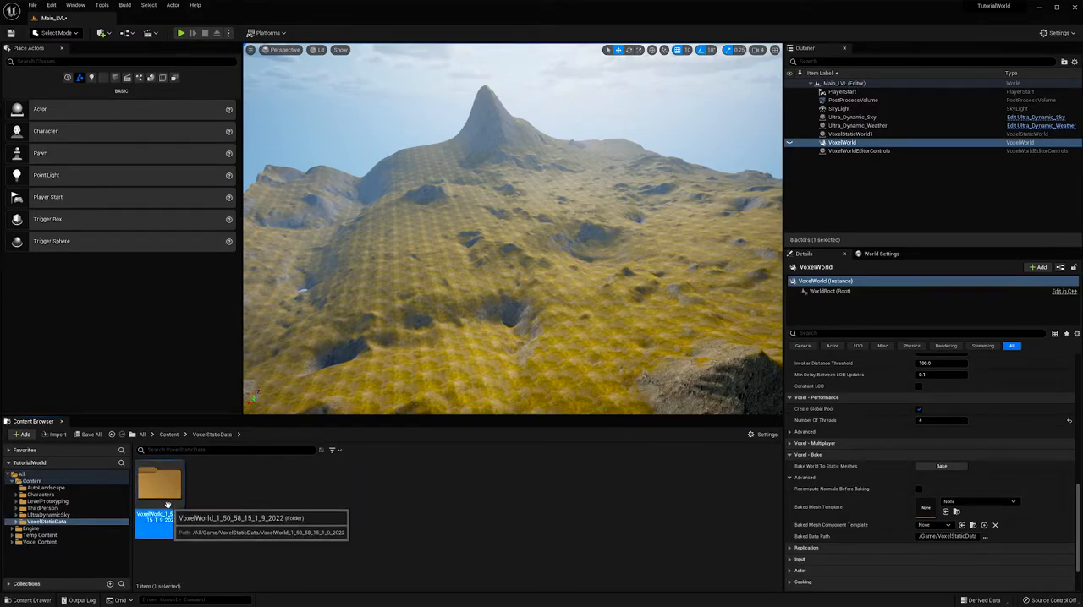
double_click(160, 486)
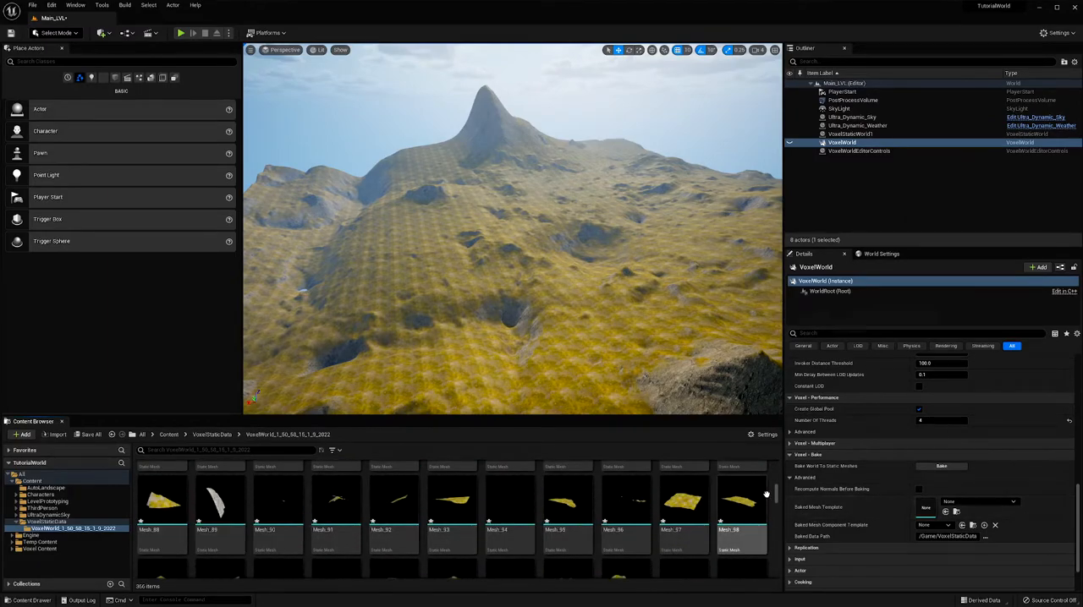
scroll(down, 3)
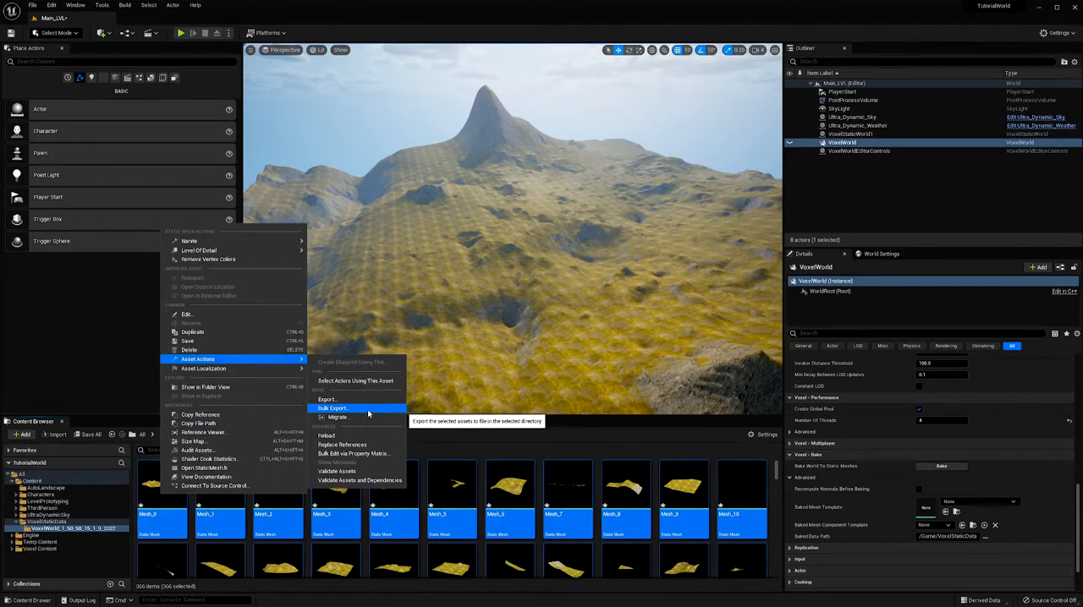
Step: Bulk export the meshes, creating and opening a 'Voxel World' folder in Documents
click(333, 409)
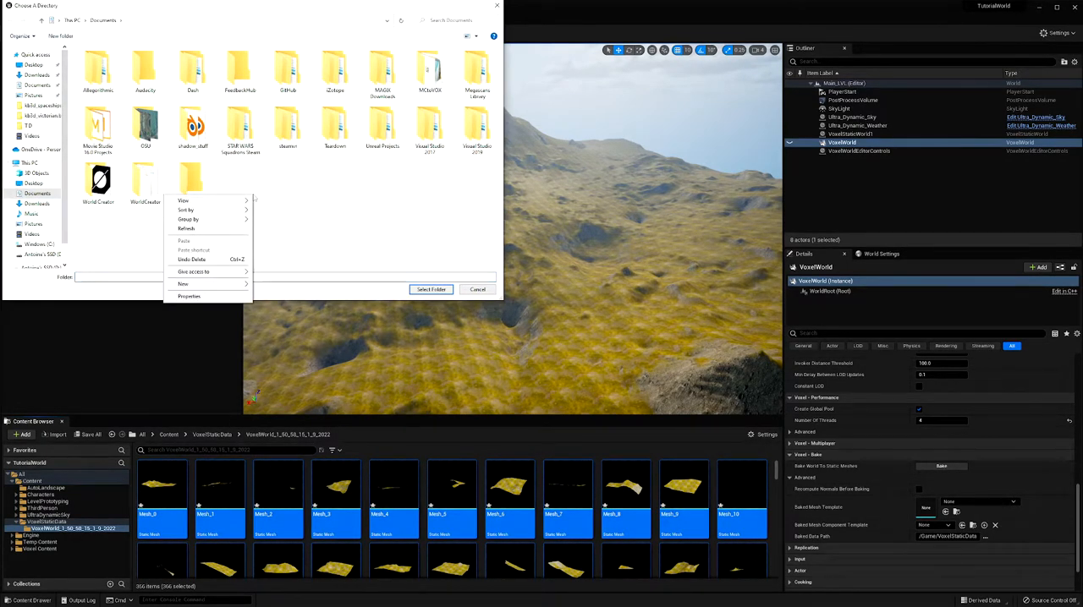
click(182, 284)
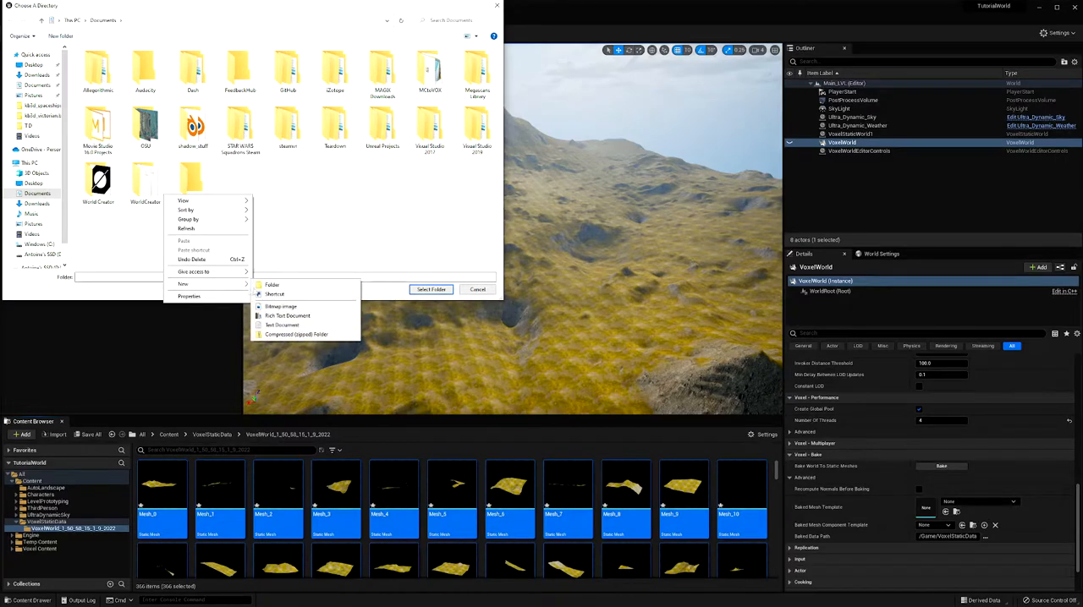
click(273, 285)
text(Voxel World)
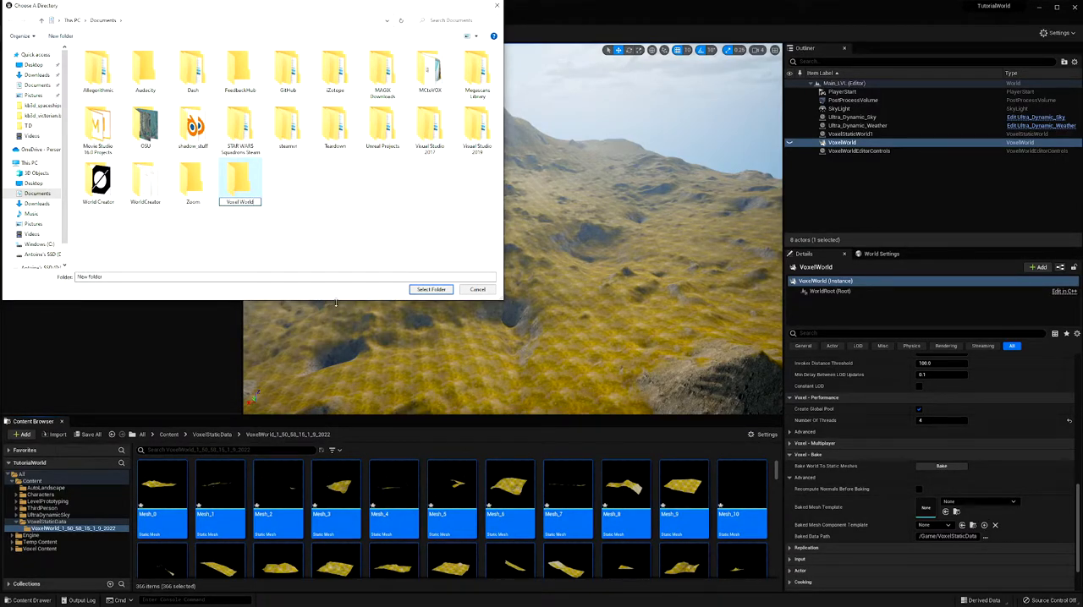
click(240, 182)
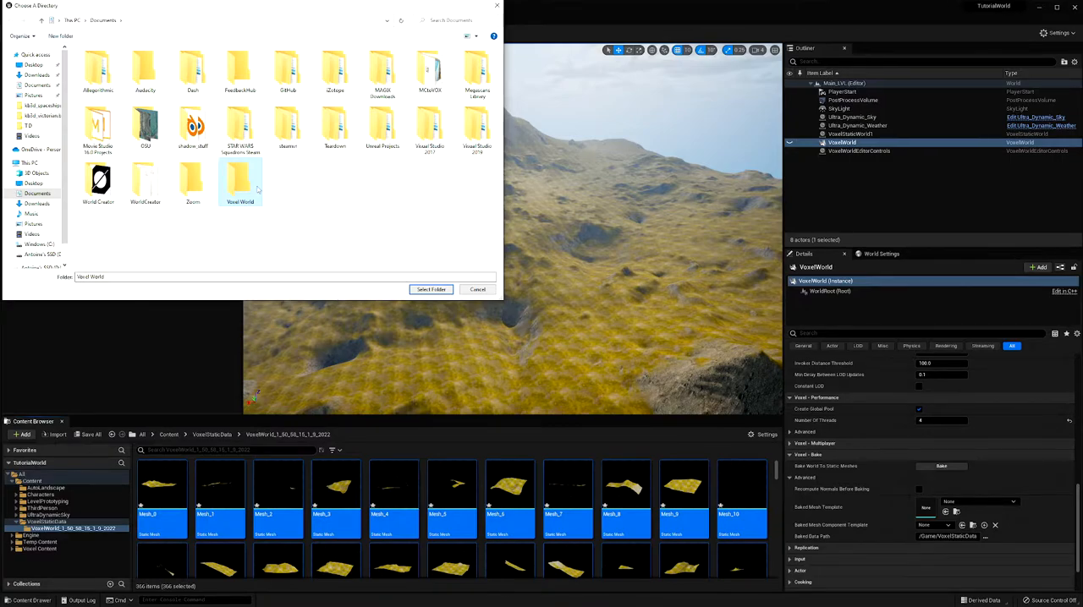
double_click(240, 180)
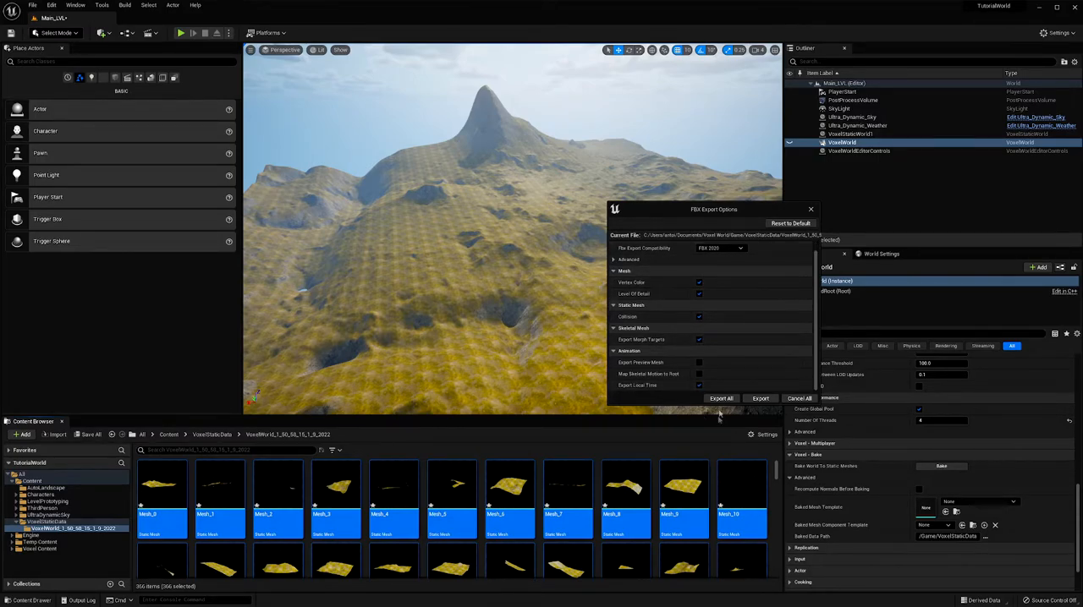
Step: Confirm the FBX export options and export all selected meshes
click(614, 269)
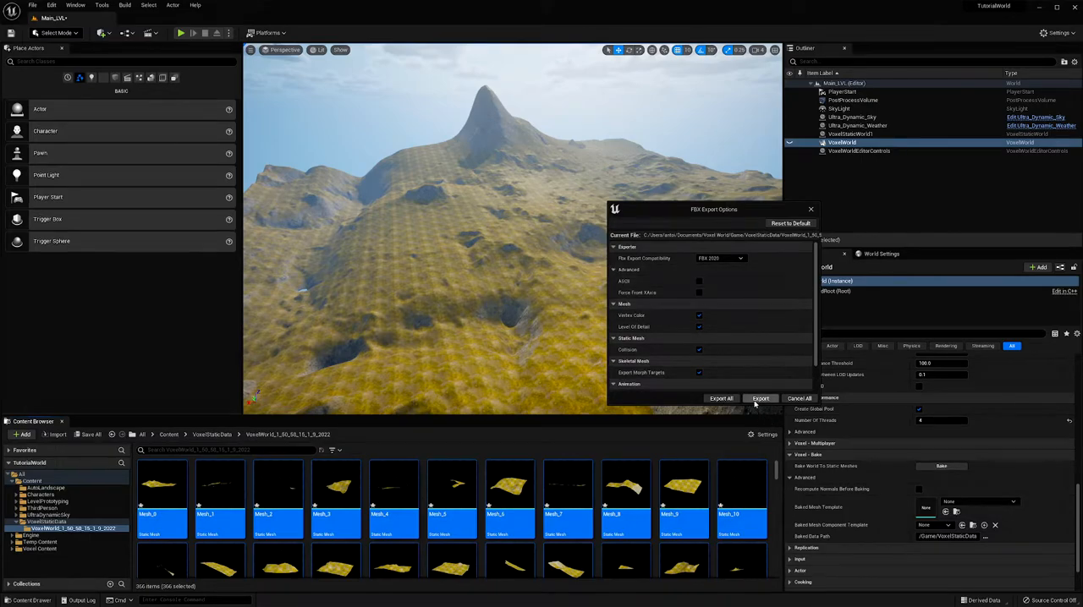
click(760, 399)
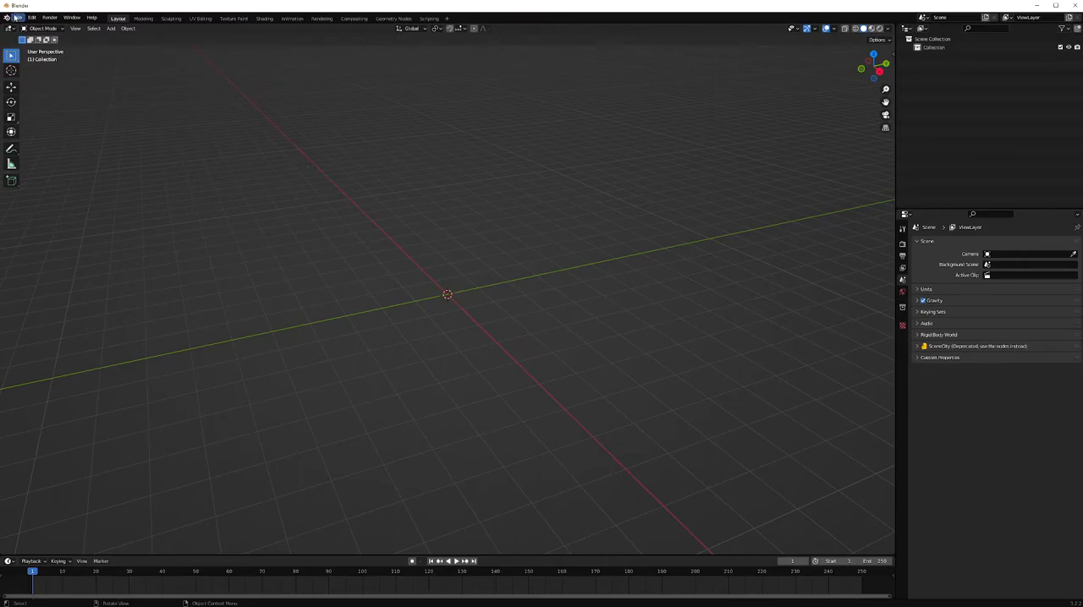
Step: Start an FBX (.fbx) import from Blender's File > Import menu
click(17, 17)
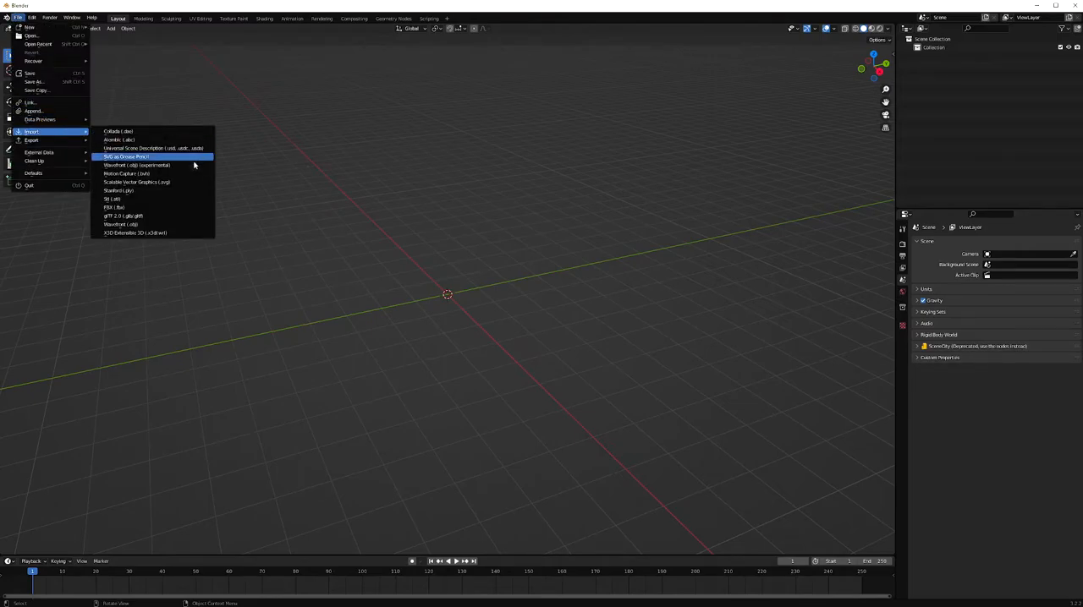
mouse_move(156, 213)
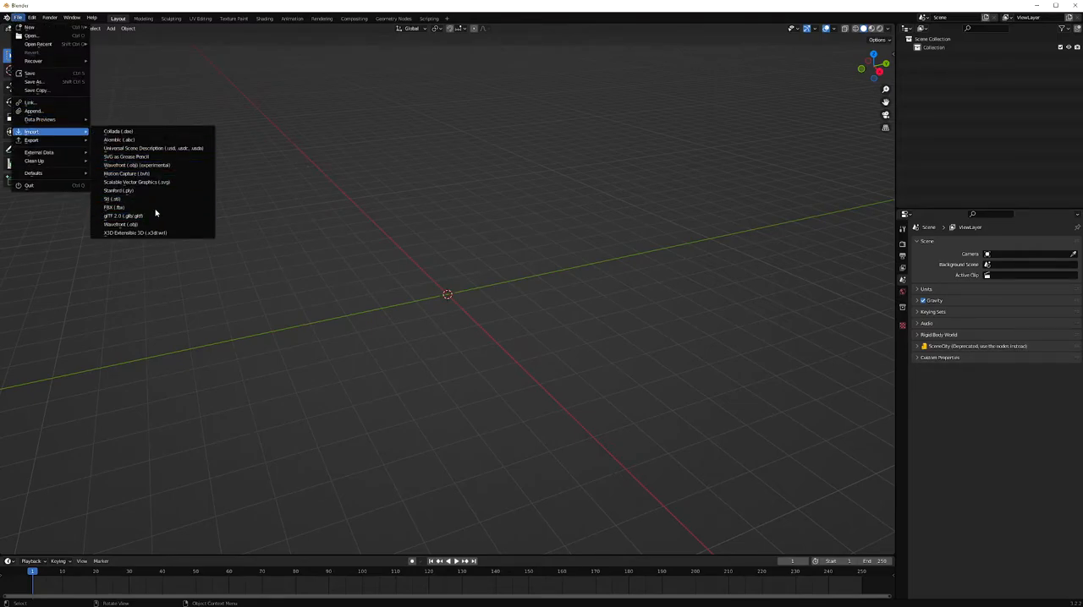
click(113, 207)
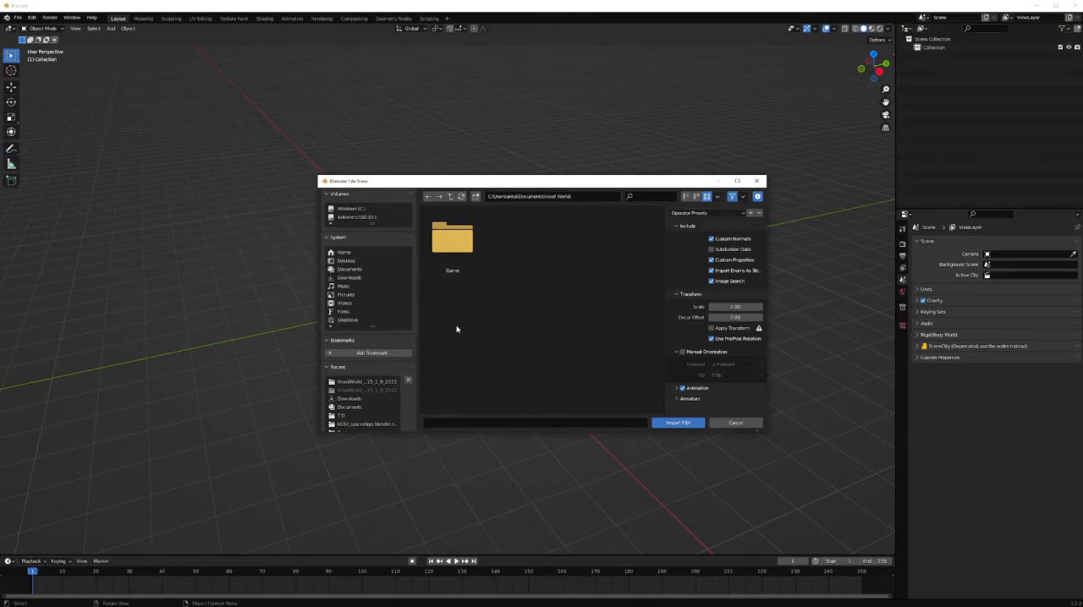
Step: Open Game and the dated VoxelStaticData folder, then import all Mesh FBX files
double_click(452, 239)
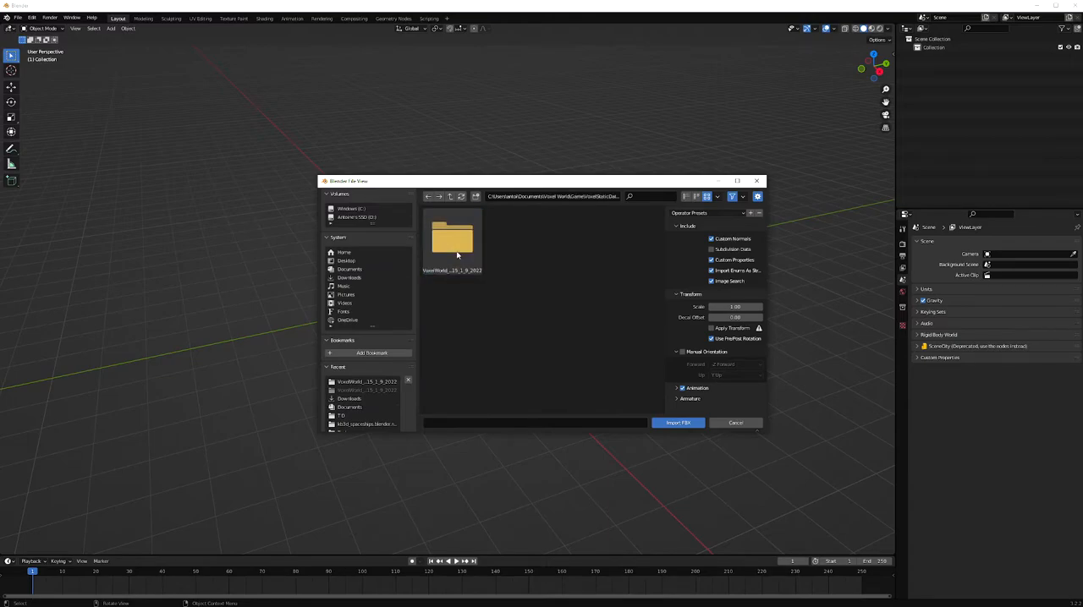
double_click(452, 241)
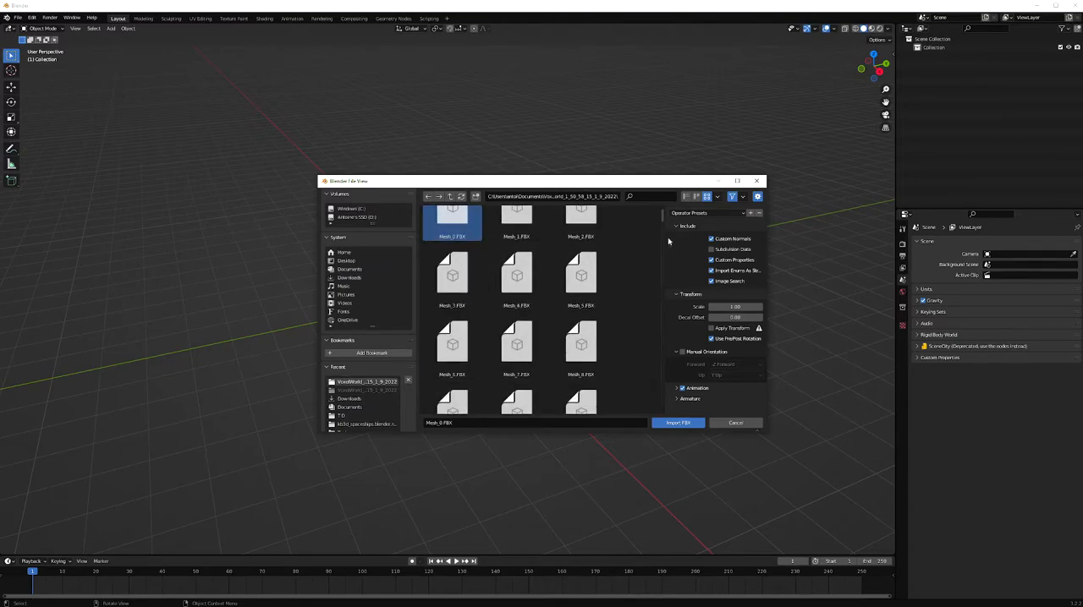
scroll(down, 3)
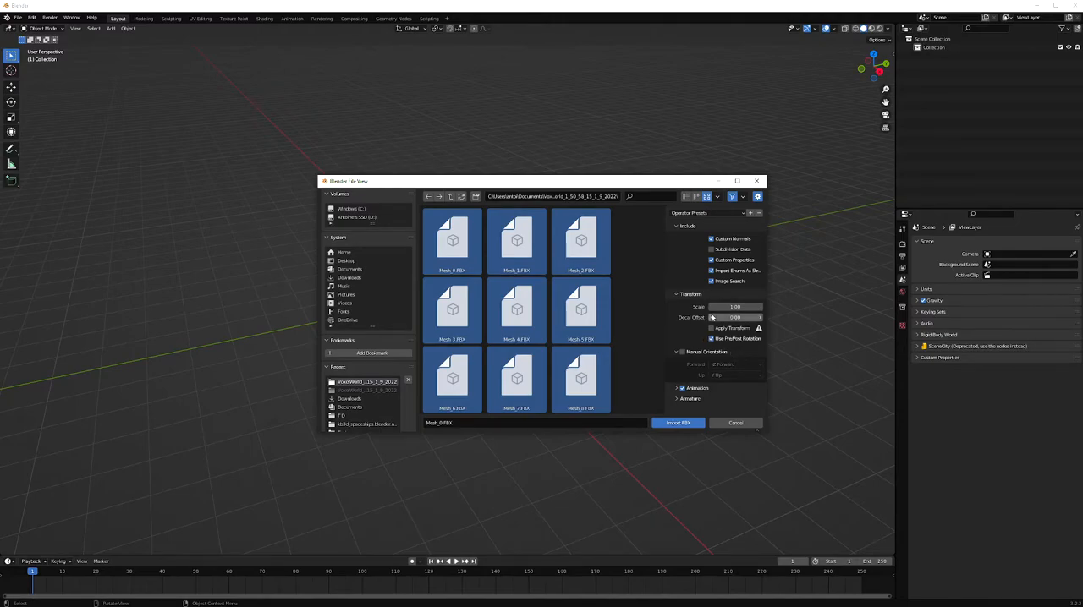
click(735, 423)
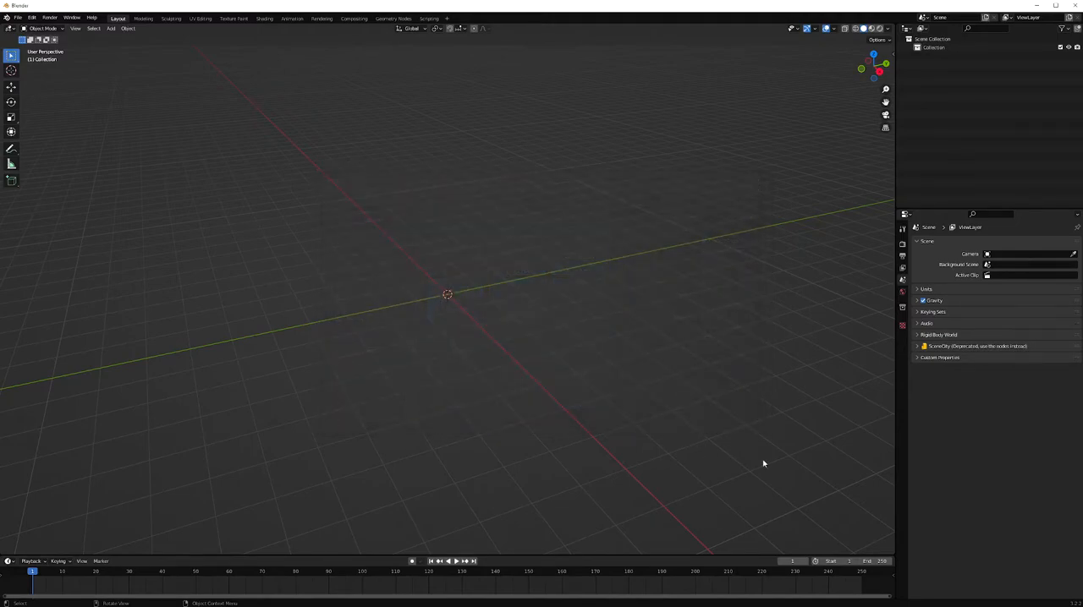